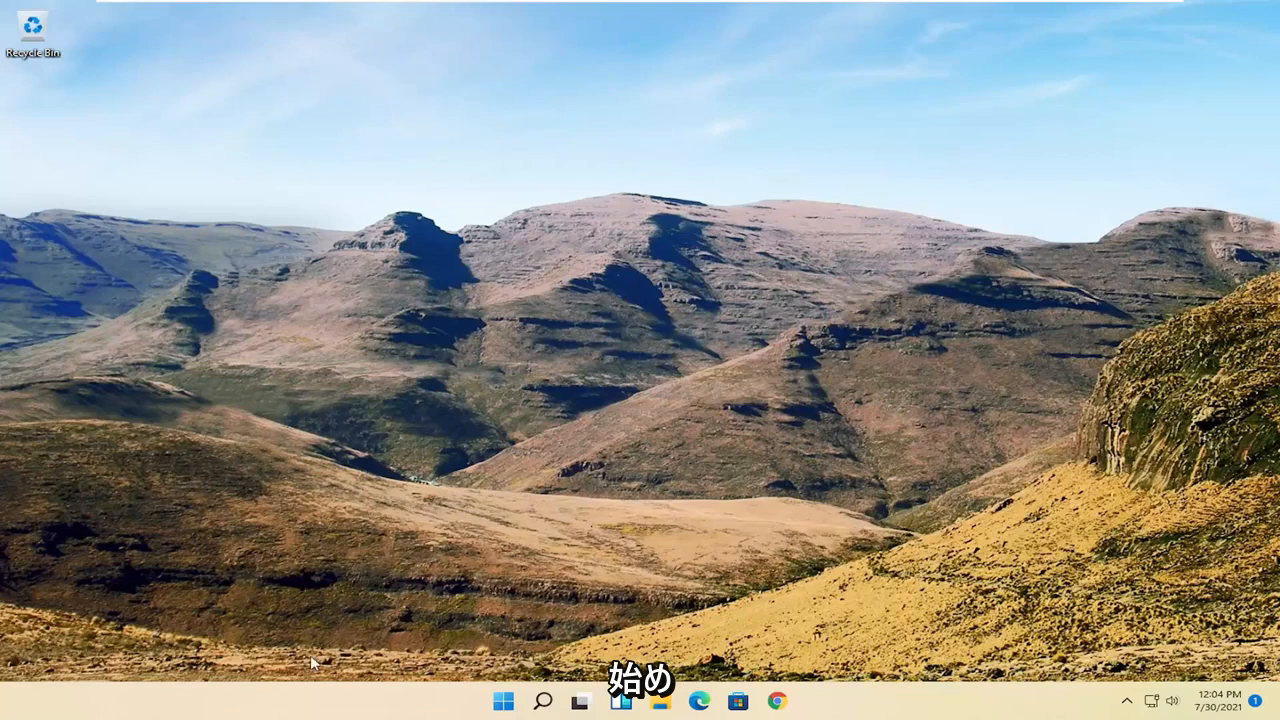
mouse_move(308, 628)
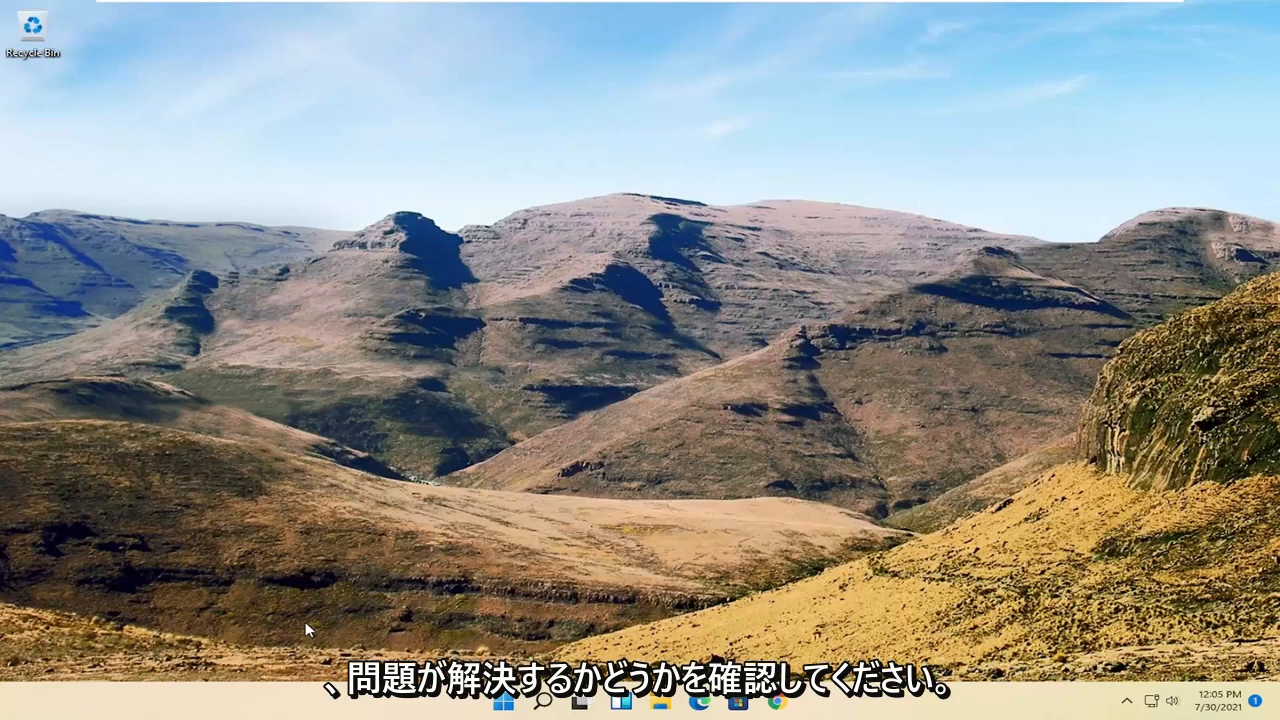
mouse_move(4, 556)
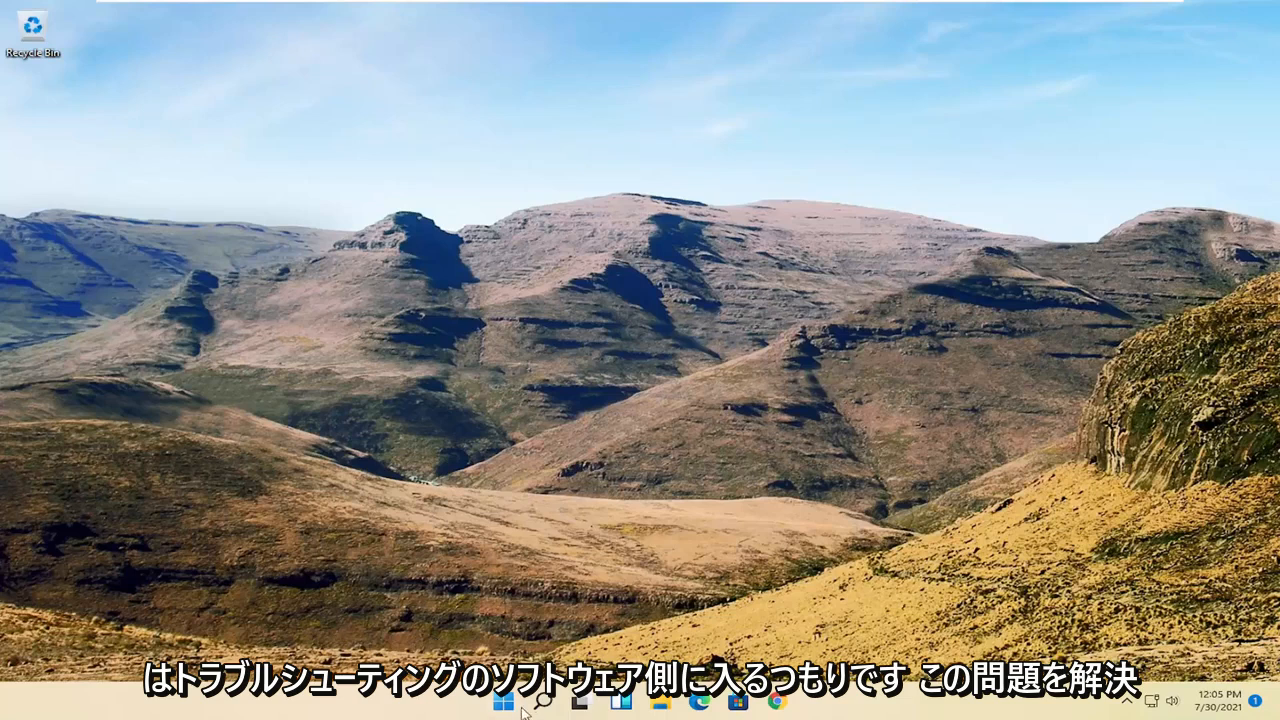
Step: Search Windows for 'device manager' and launch Device Manager from the best match
click(536, 704)
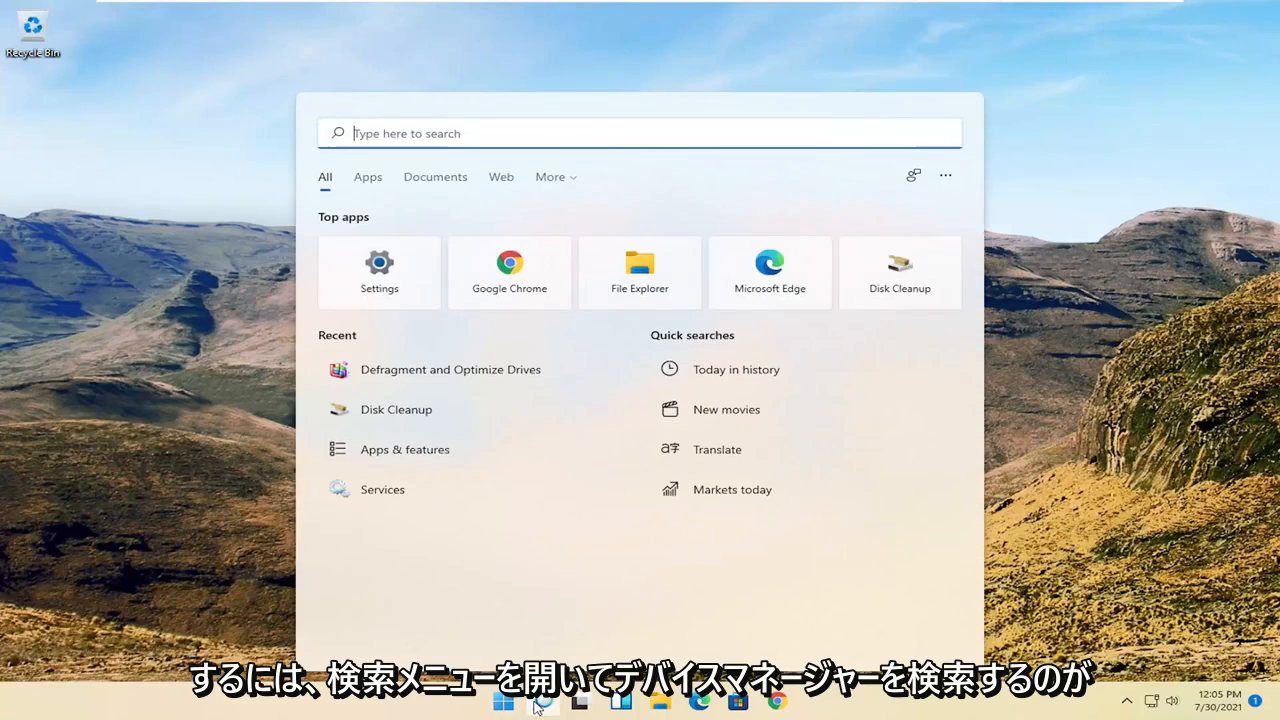
text(device manager)
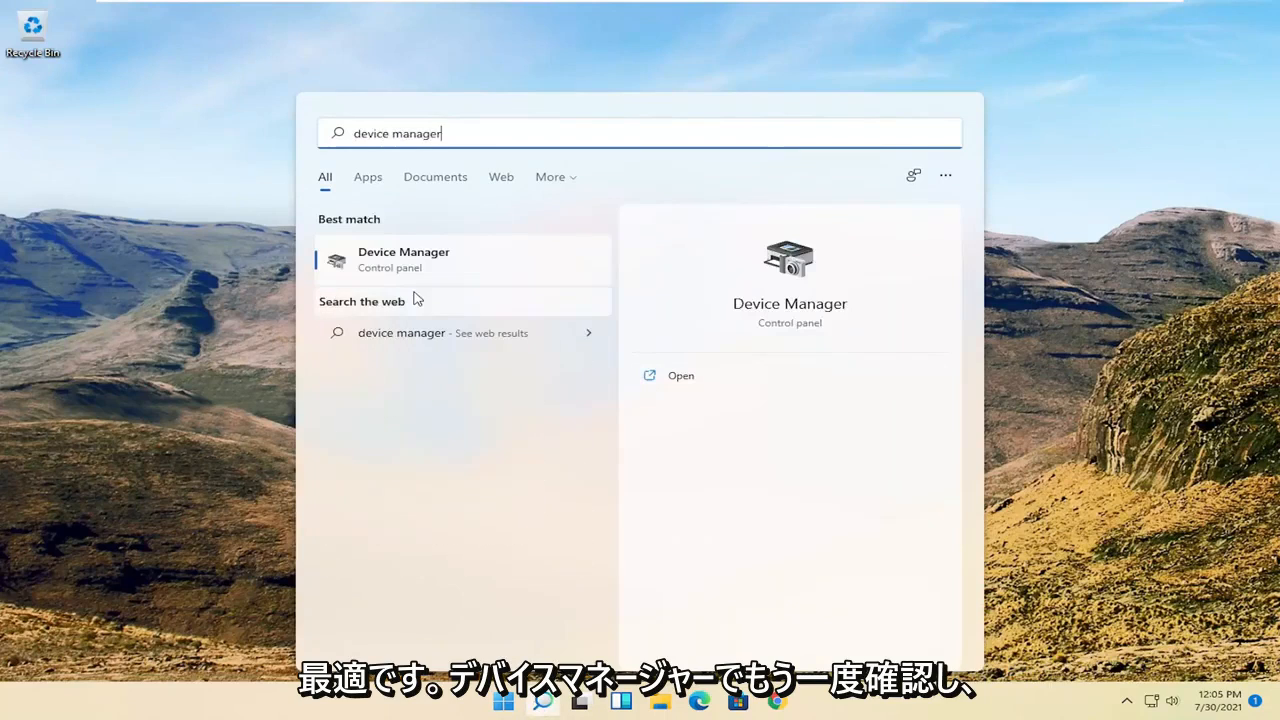
click(404, 260)
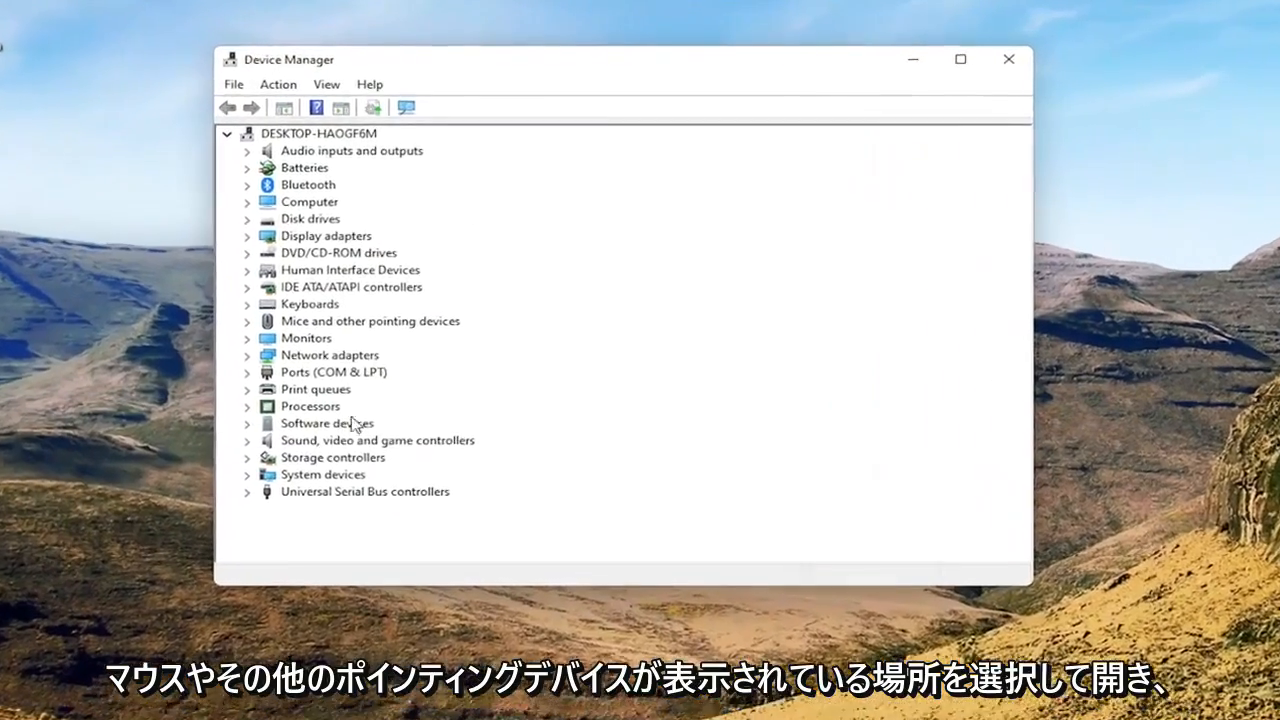
Step: Under Mice and other pointing devices, show the HID-compliant mouse's Properties on the Driver tab
click(370, 336)
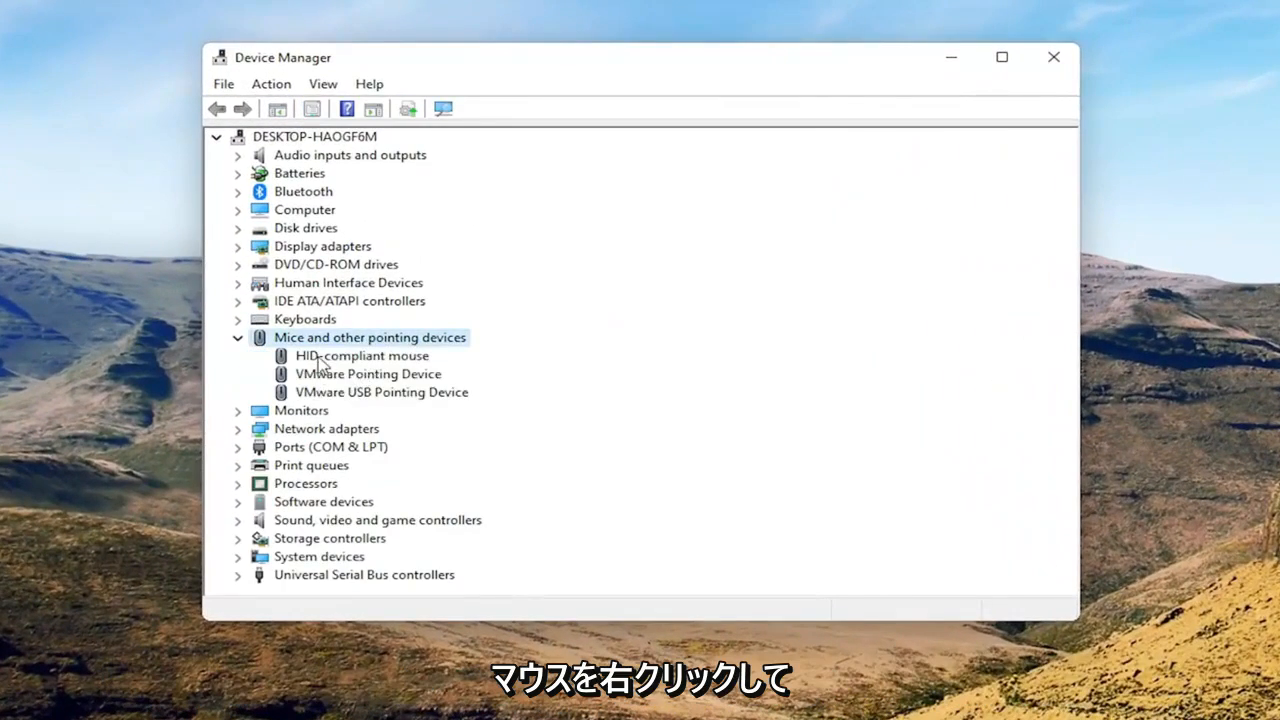
right_click(360, 356)
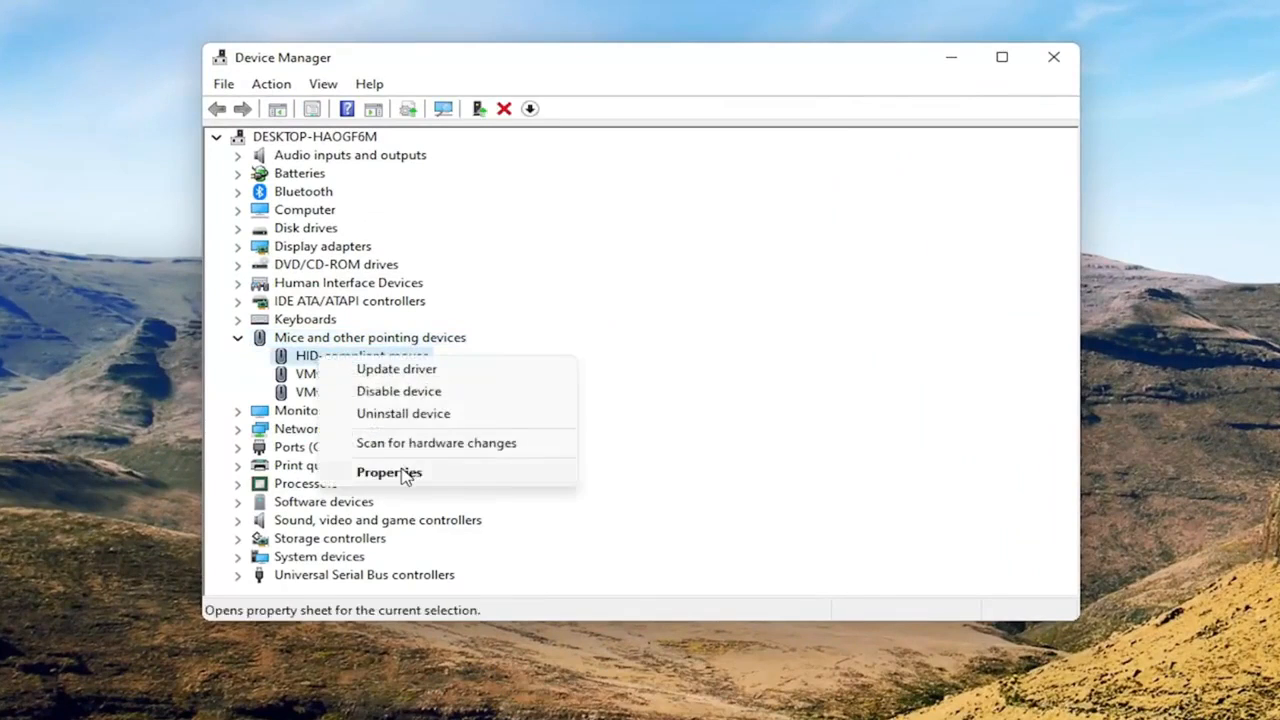
click(388, 472)
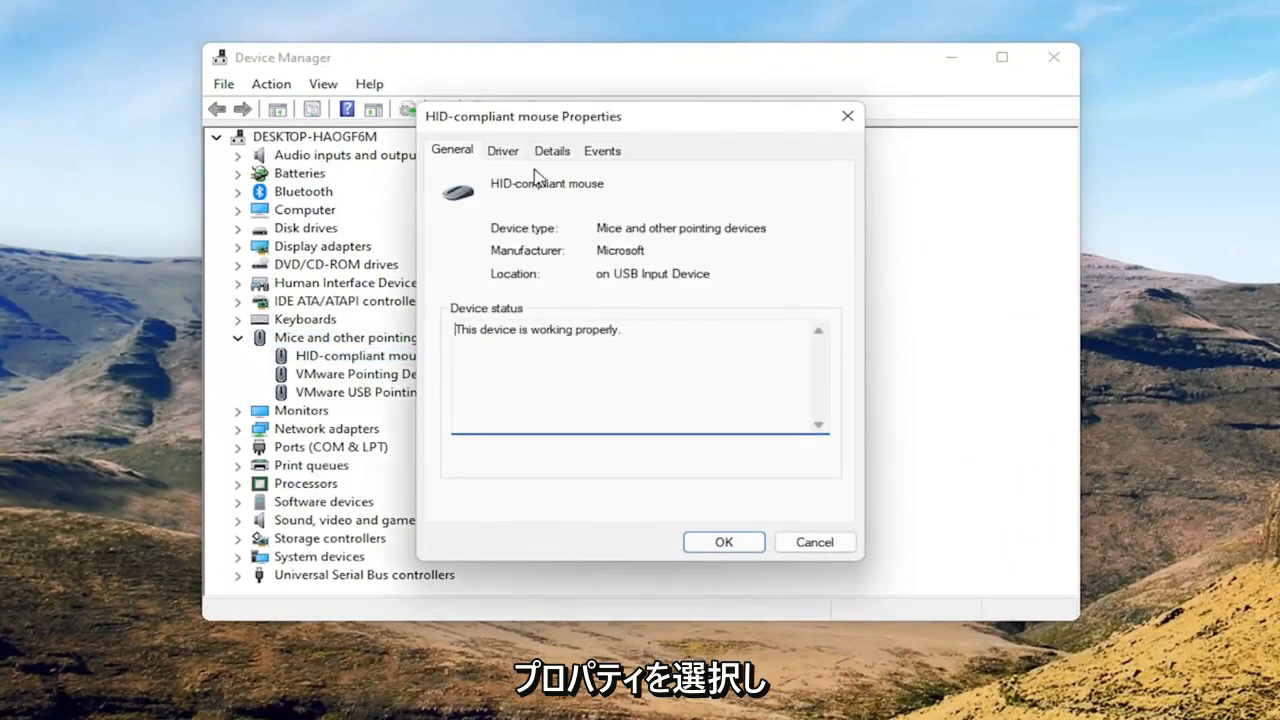
click(502, 150)
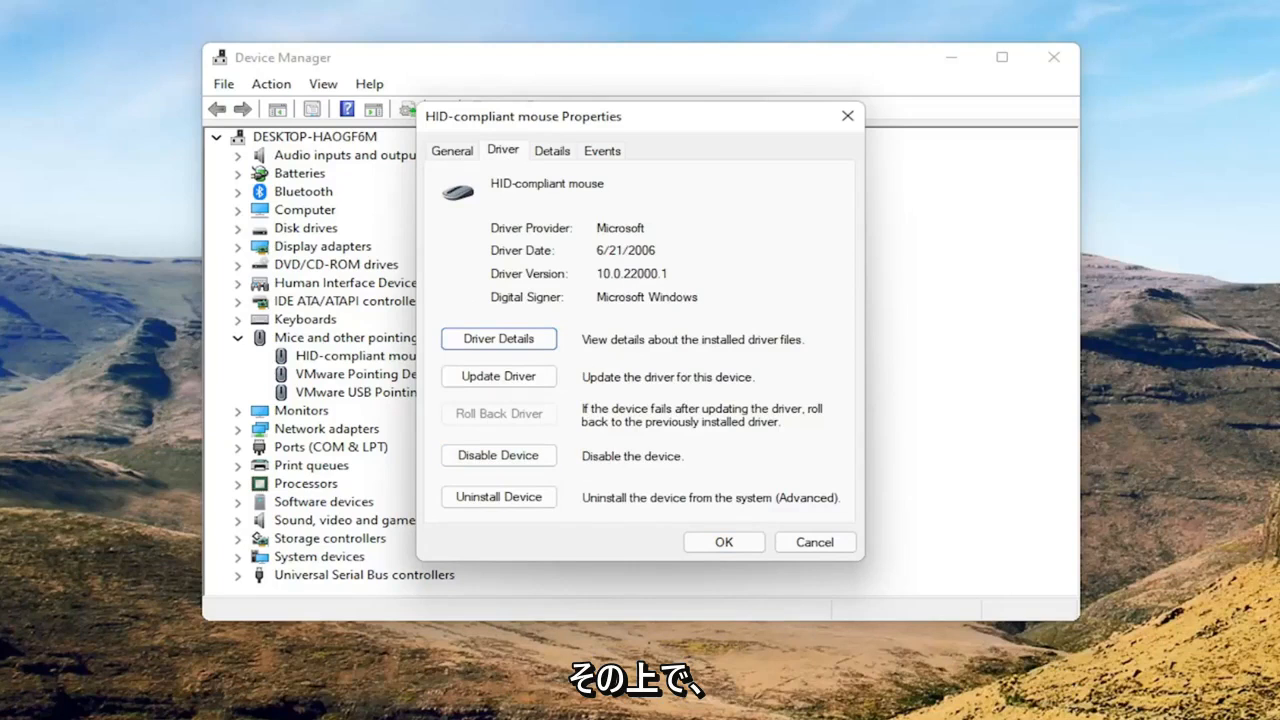
click(452, 150)
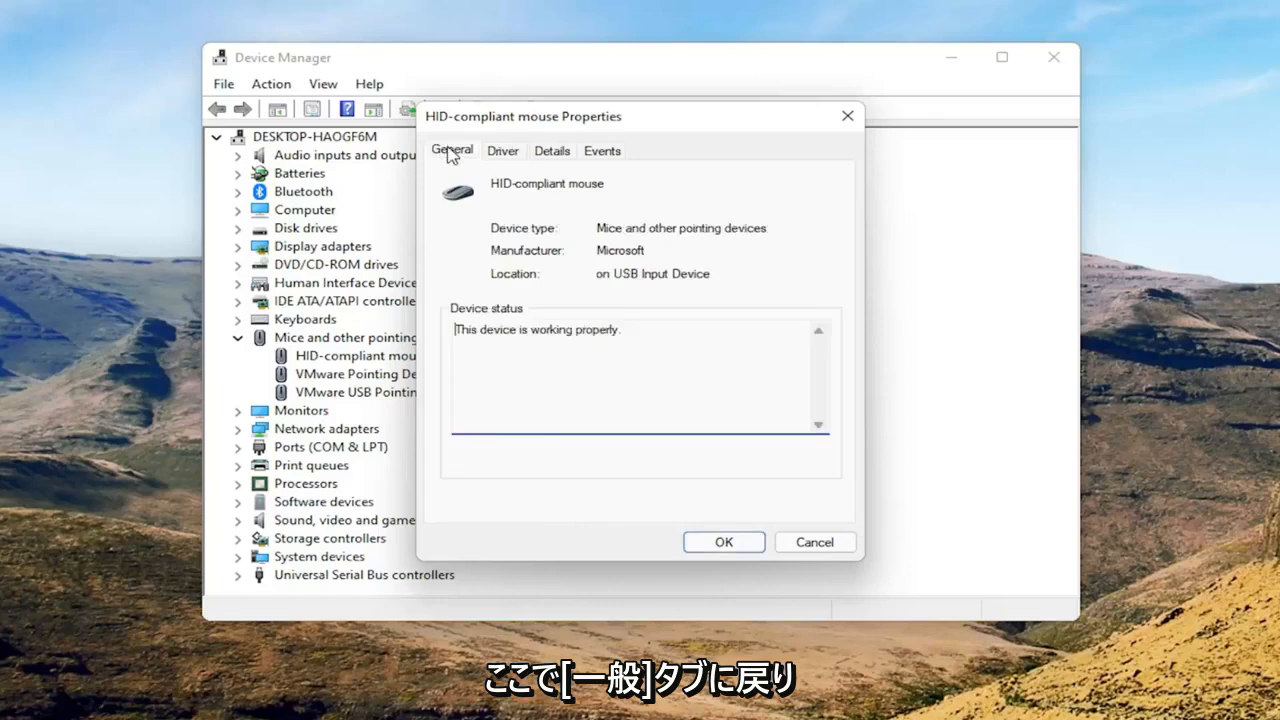
click(502, 150)
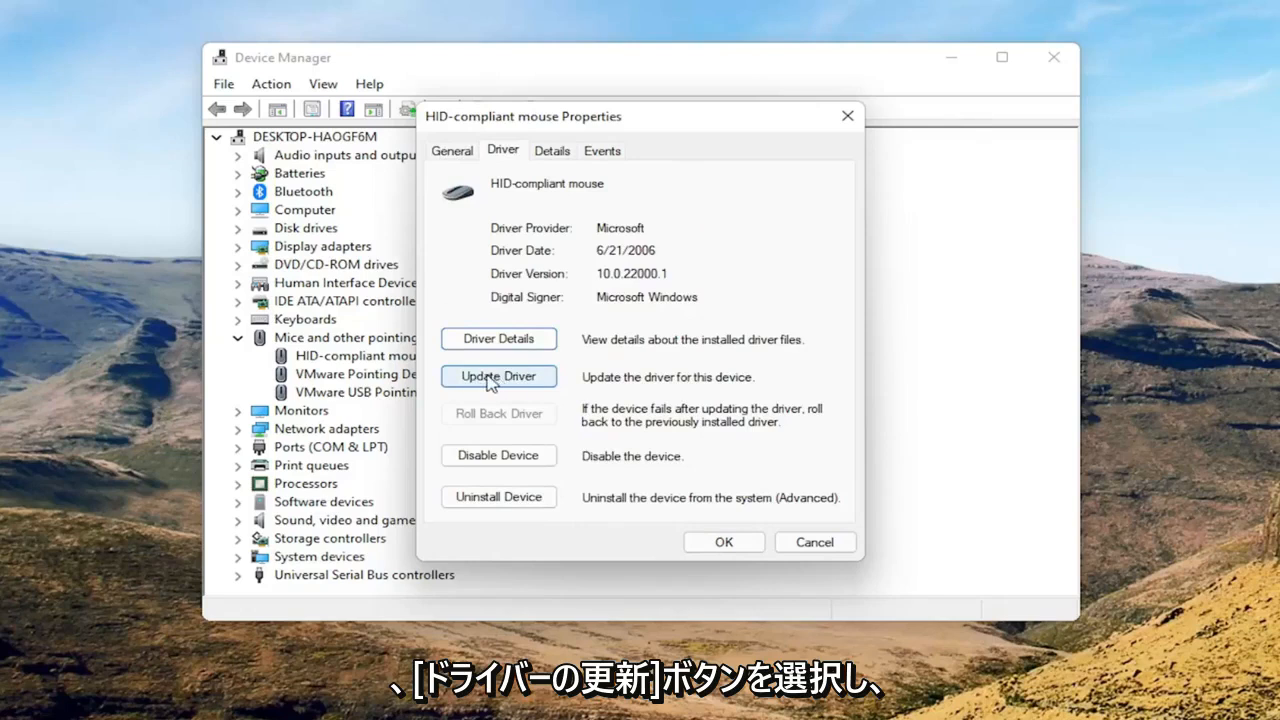
Step: Update Driver by picking HID-compliant mouse from the compatible drivers list, then close the confirmation
click(498, 376)
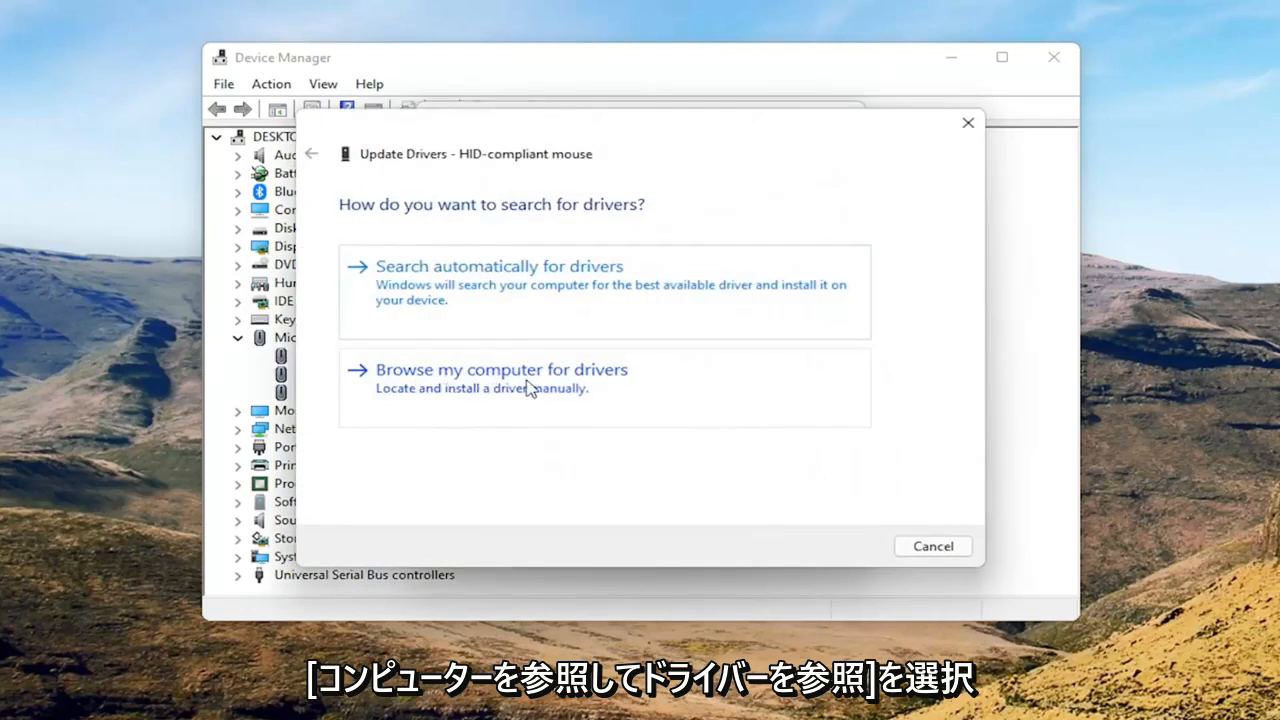
click(500, 378)
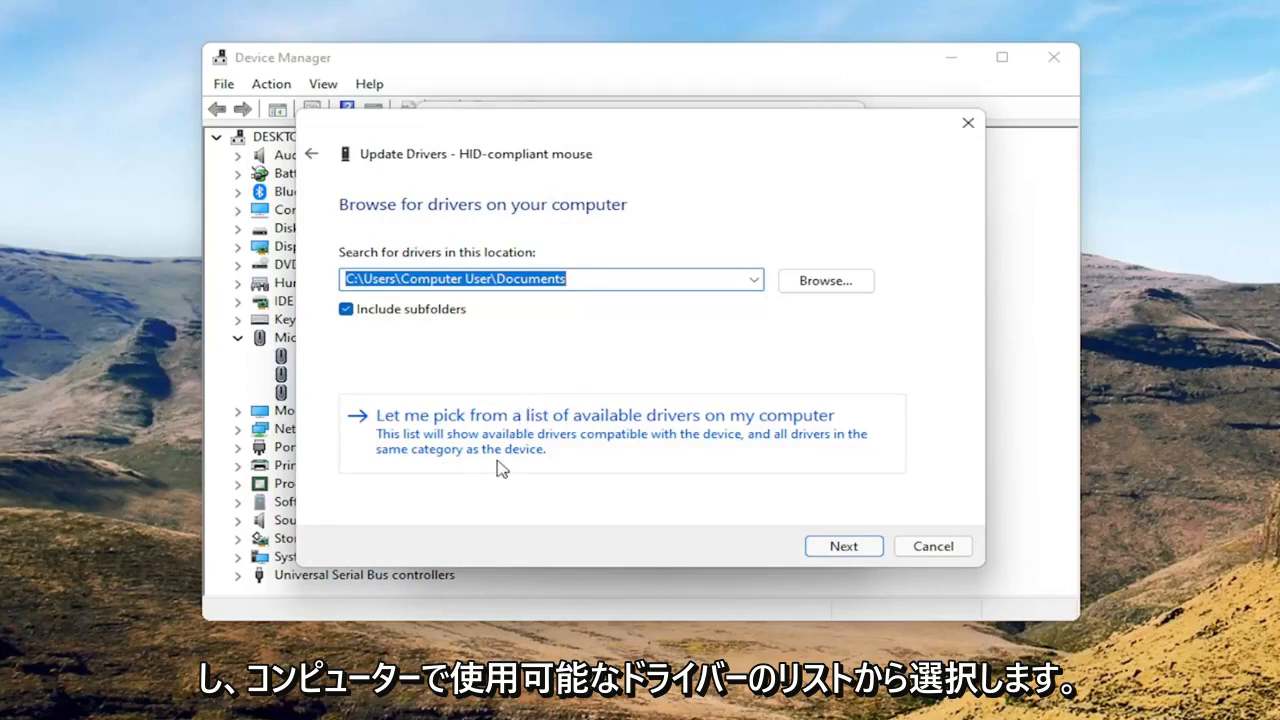
click(604, 414)
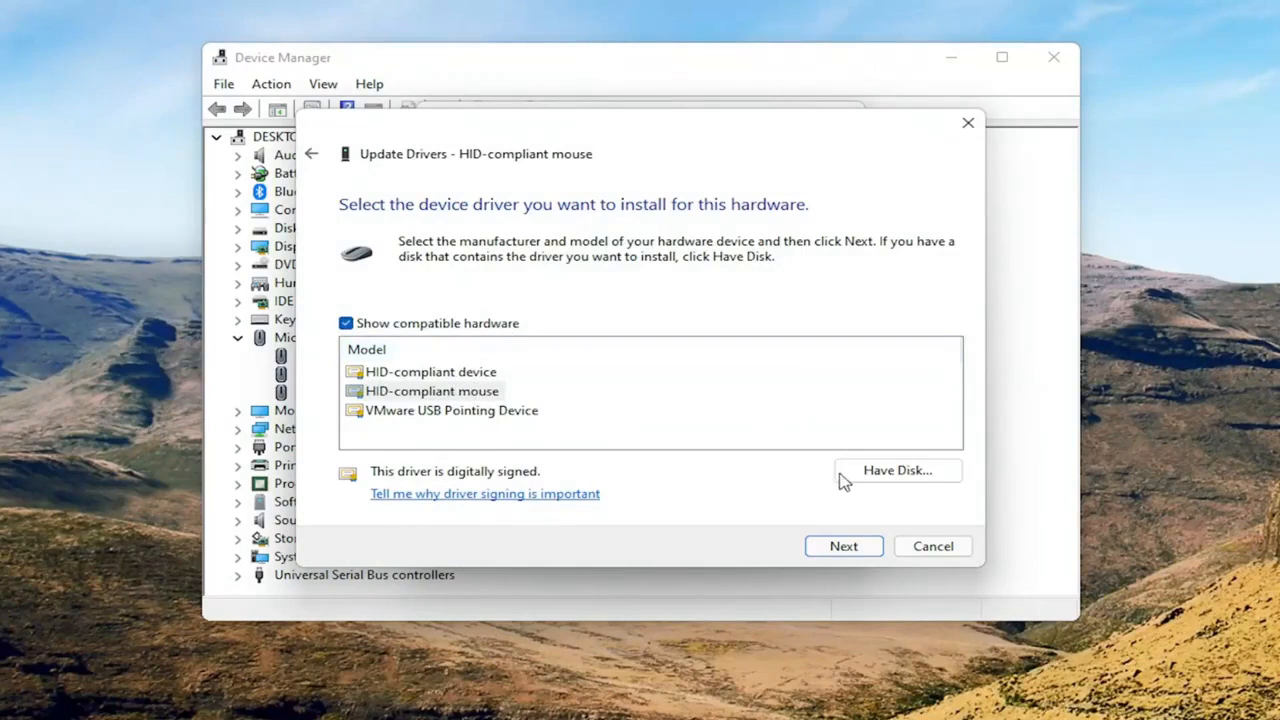
click(844, 544)
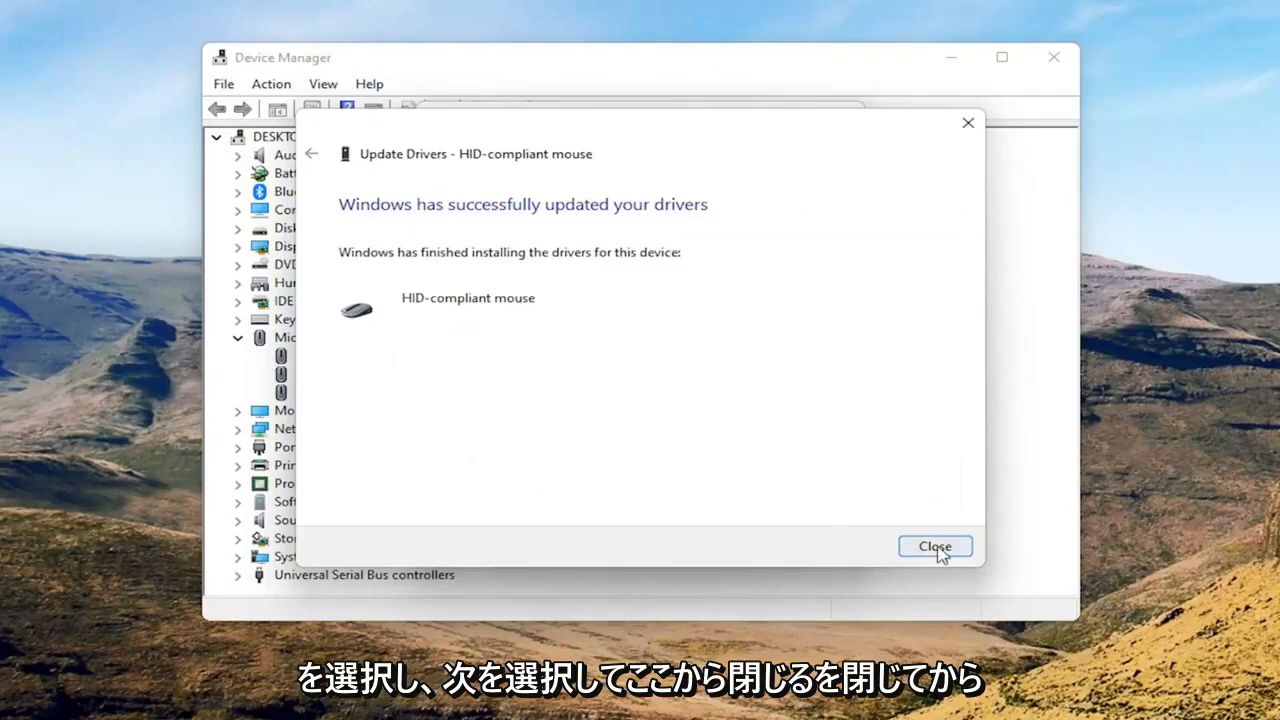
click(934, 546)
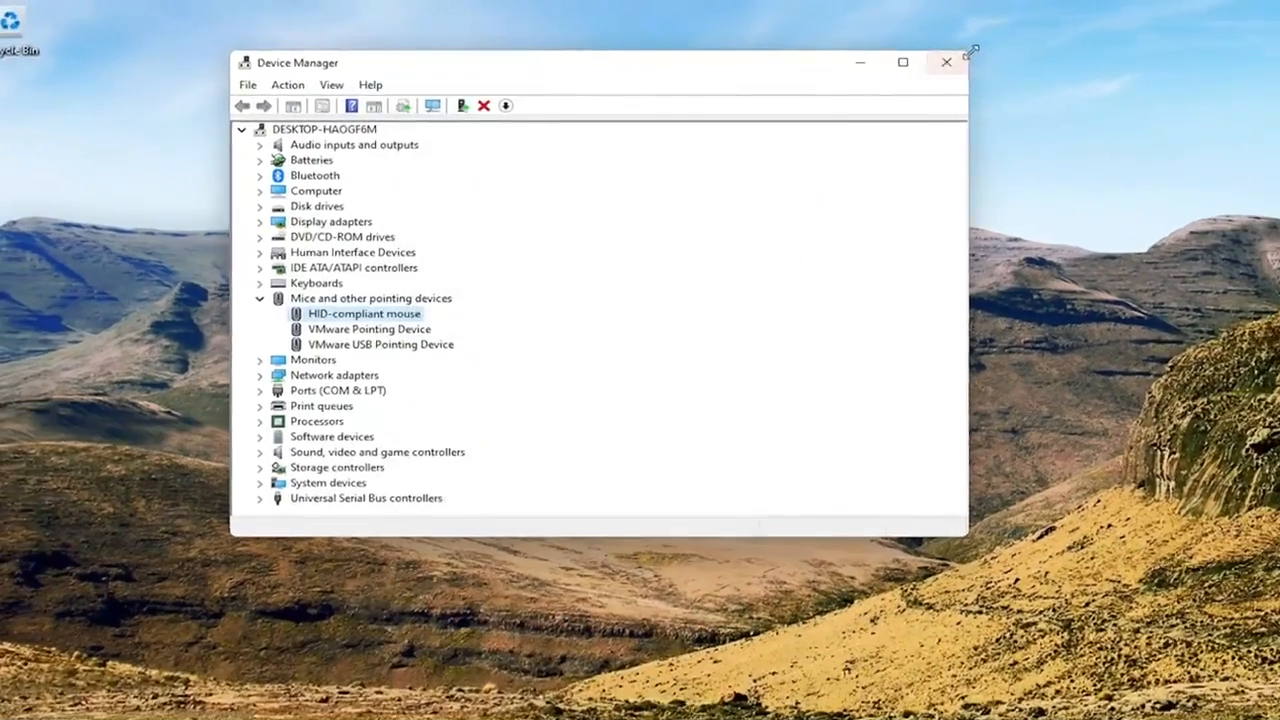
Step: Close Device Manager and restart Windows from the Start menu
click(944, 62)
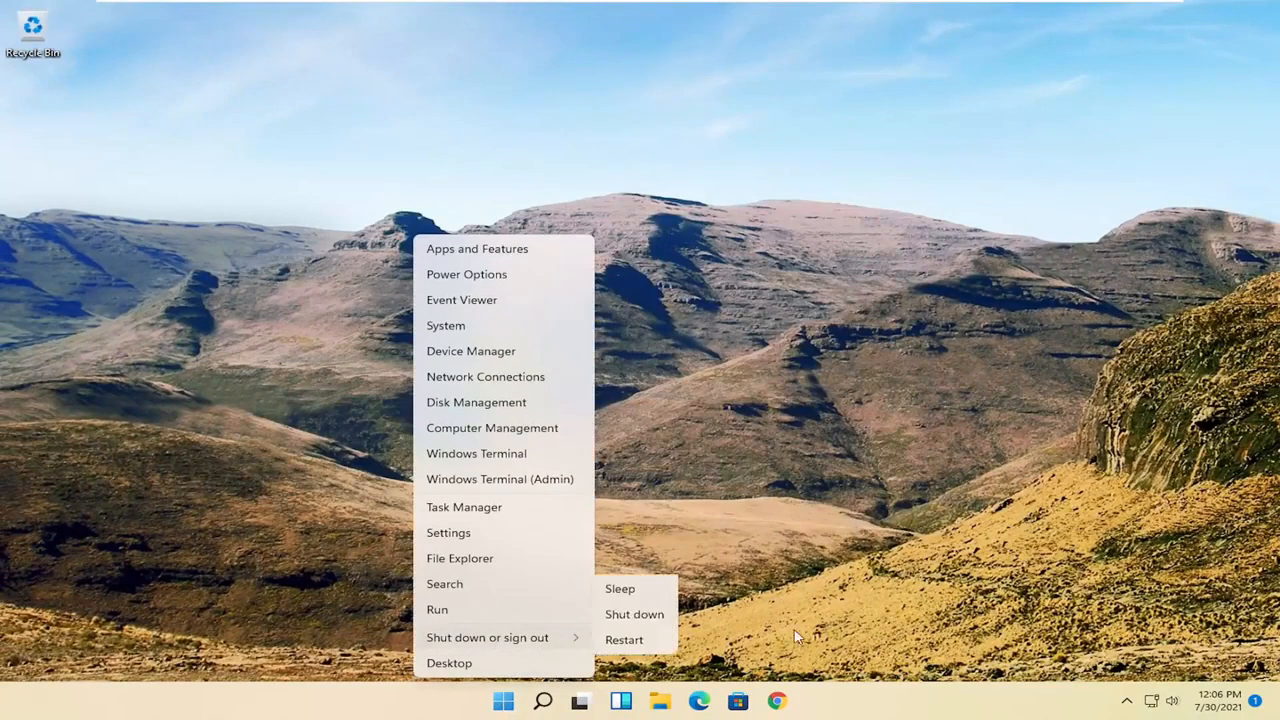
click(624, 640)
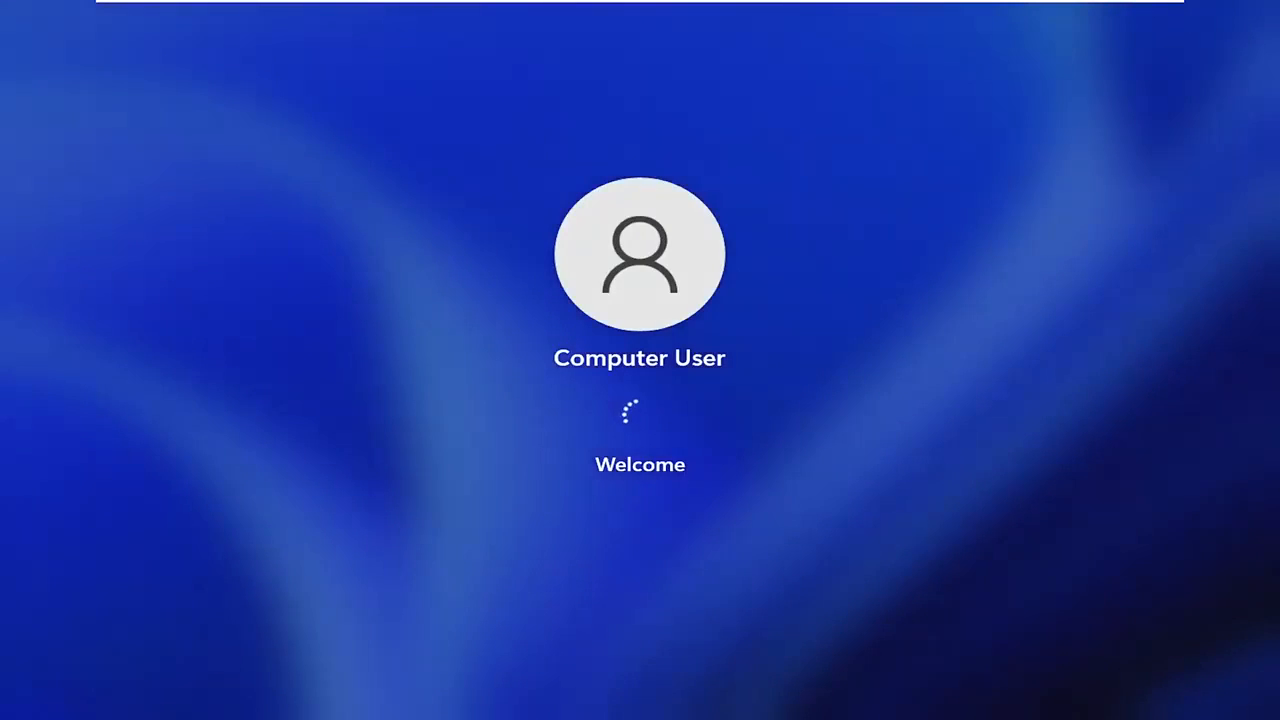